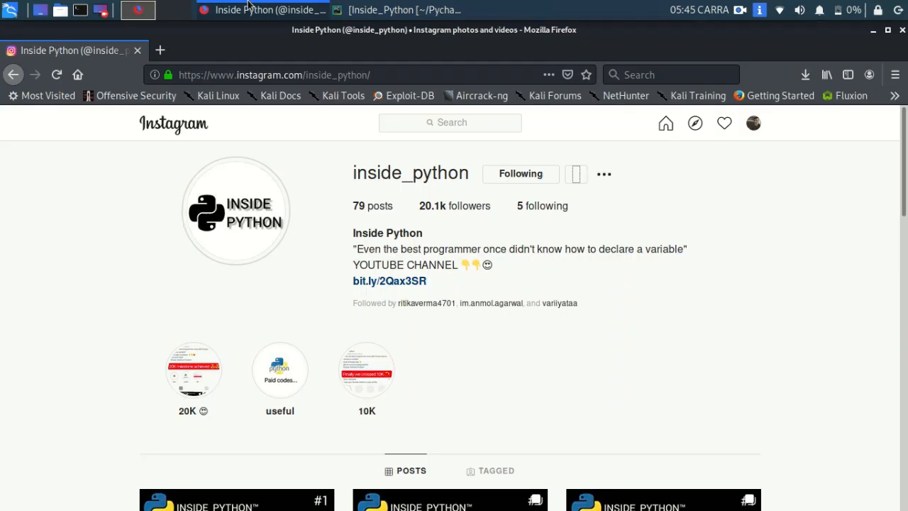
# Scroll down through Instabot.py to reach the empty line above the login call
pyautogui.scroll(-3)
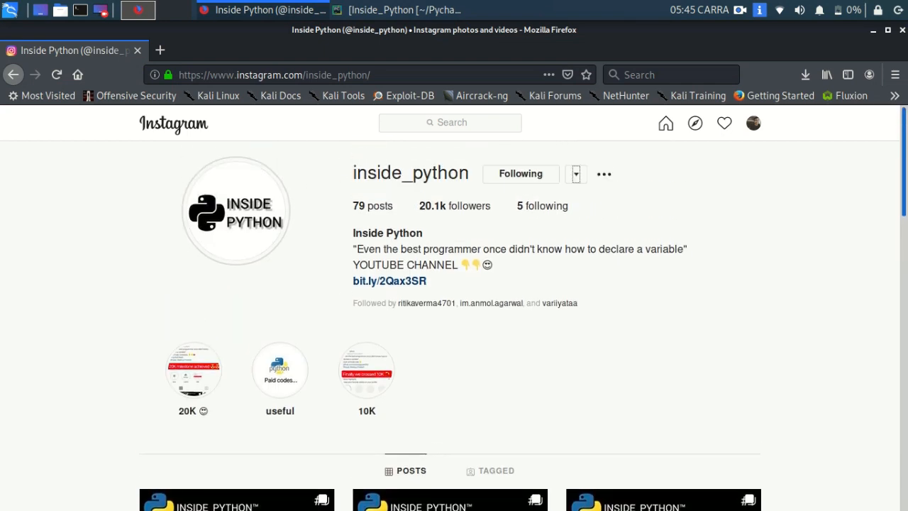
pyautogui.scroll(-3)
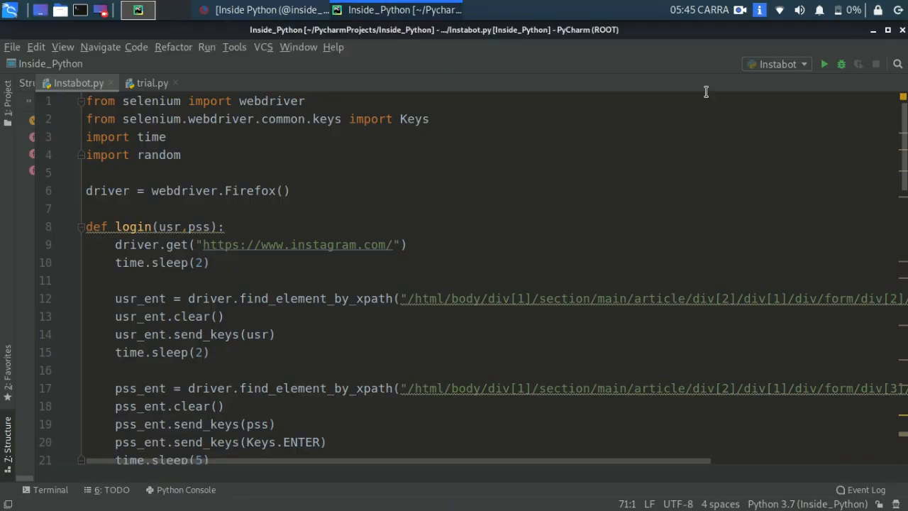
pyautogui.scroll(-3)
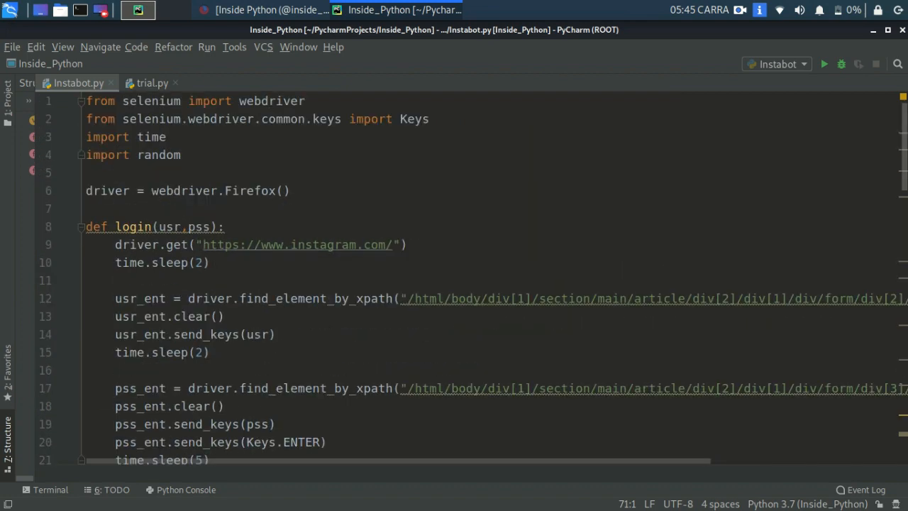
pyautogui.scroll(-3)
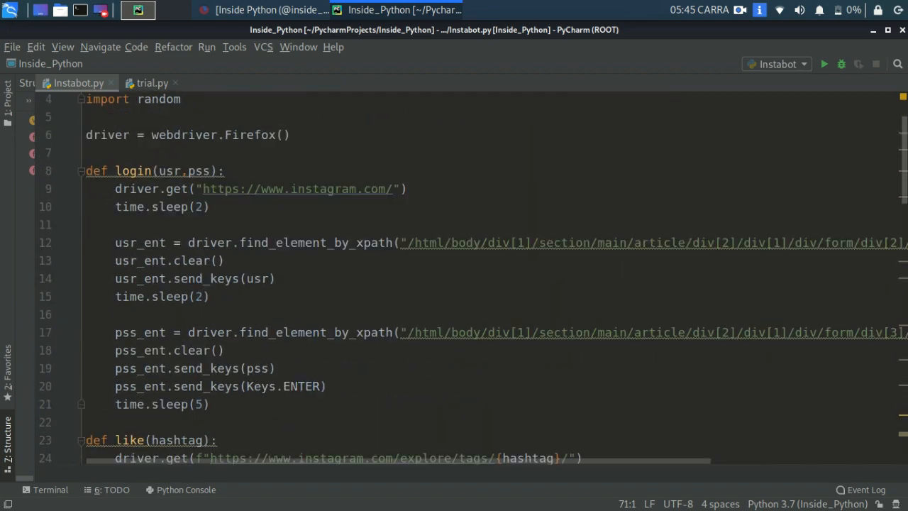
pyautogui.scroll(-3)
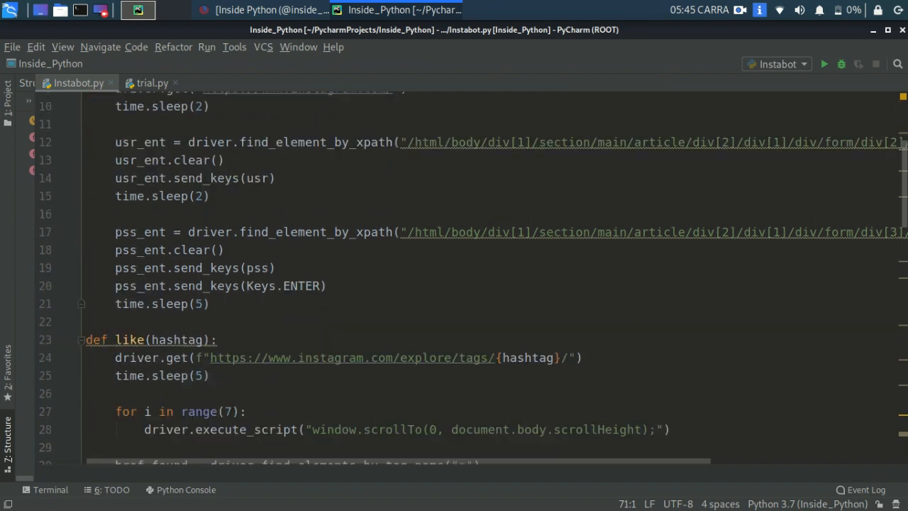
pyautogui.scroll(-3)
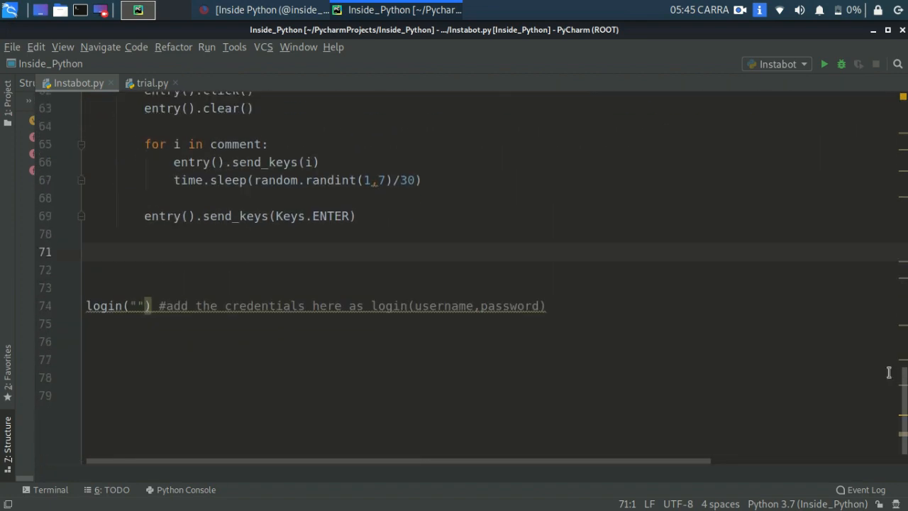
# Start a new function header def follow(hashtag): on the empty line above login
pyautogui.click(357, 215)
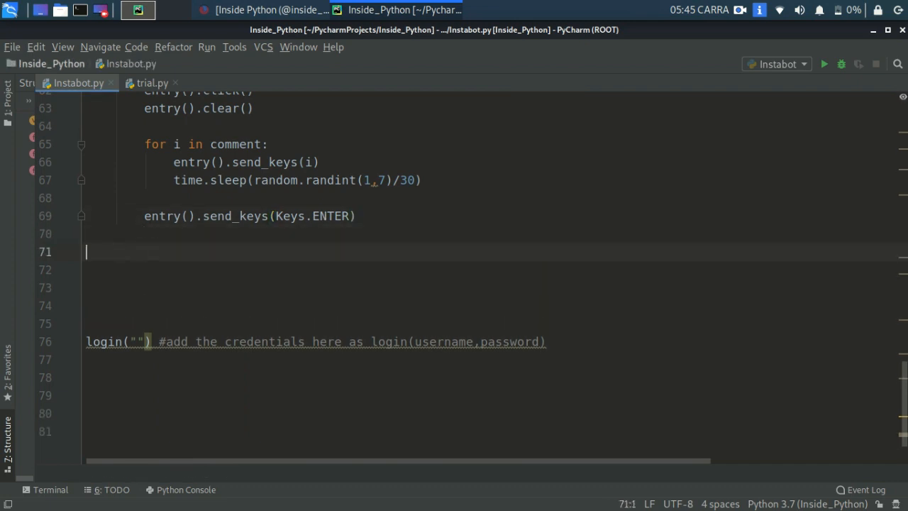
pyautogui.write('def')
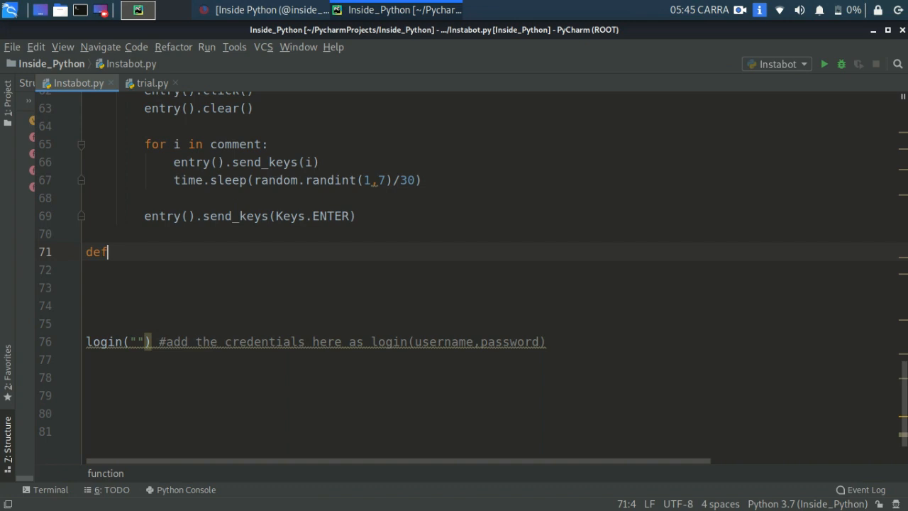
pyautogui.write('fol')
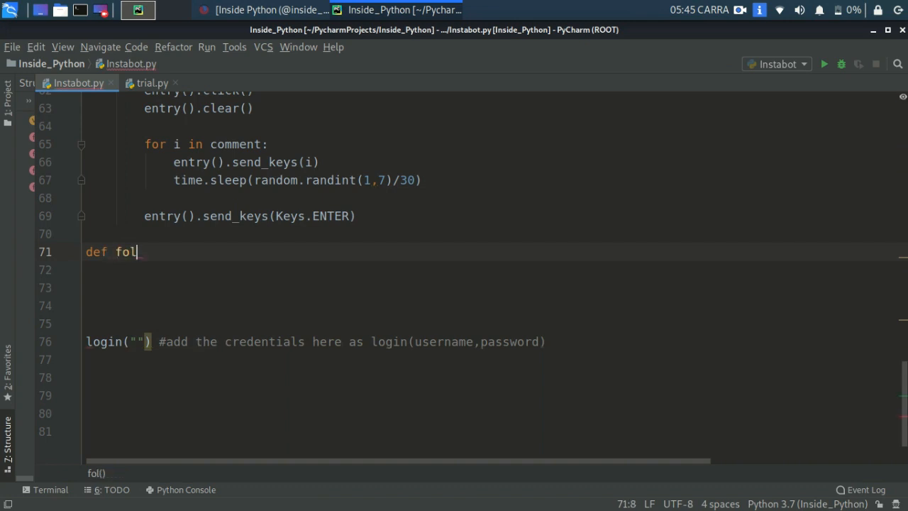
pyautogui.write('low(ha')
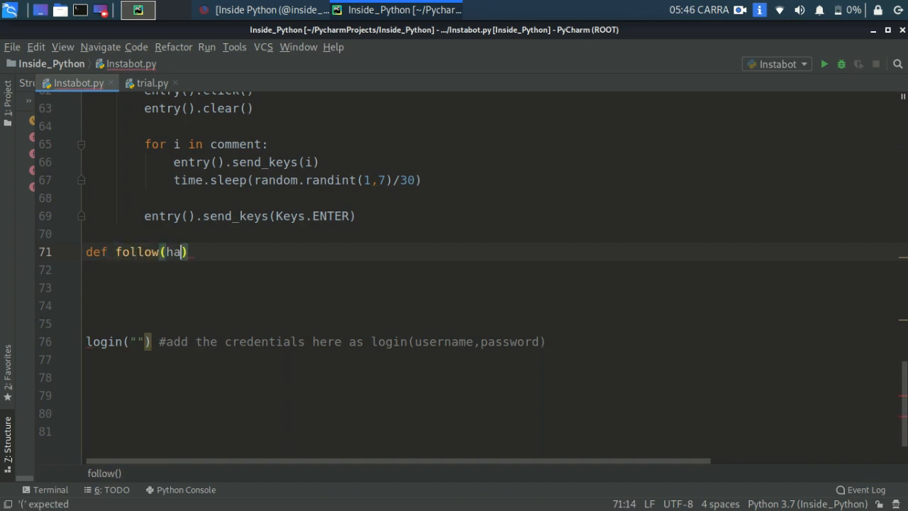
pyautogui.write('shtag')
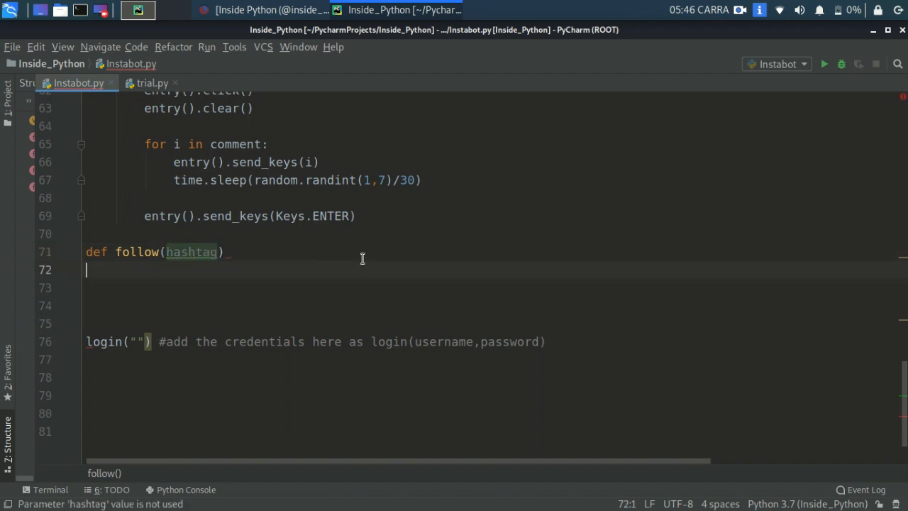
pyautogui.write(':')
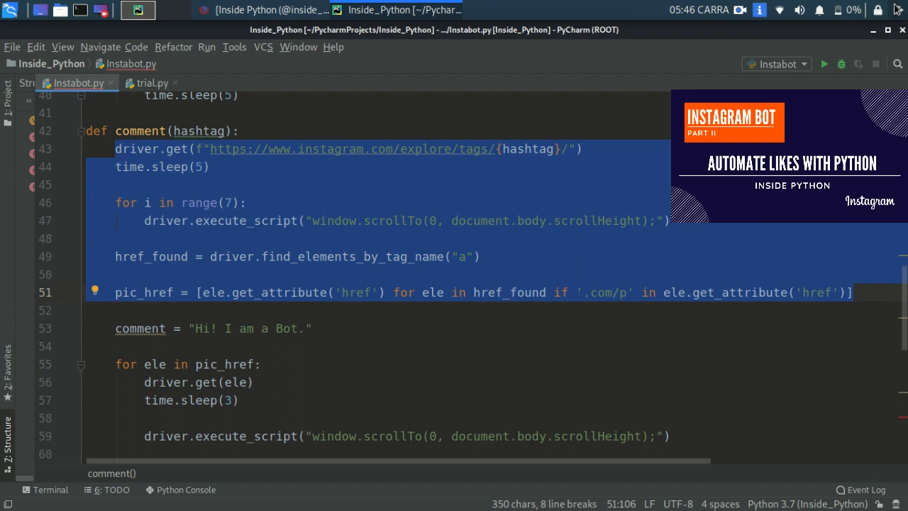
pyautogui.moveTo(852, 277)
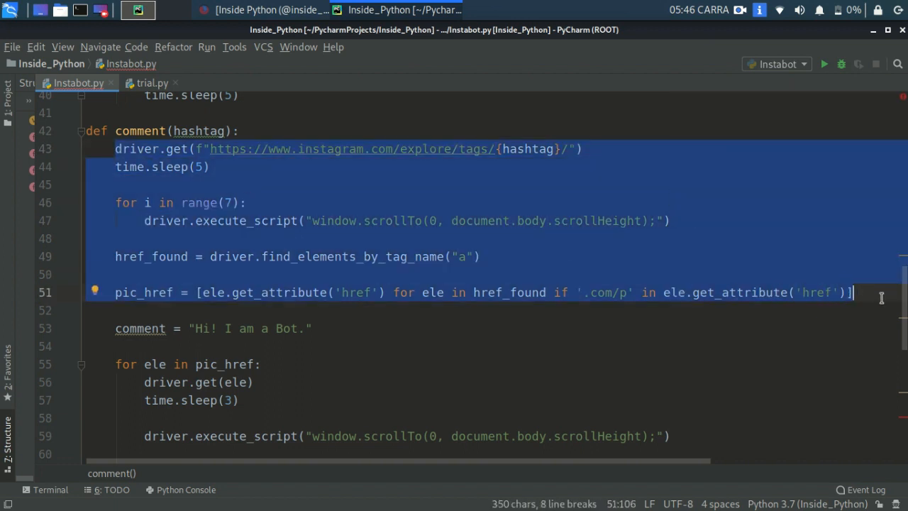
# Reuse comment()'s hashtag page load, scrolling loop and post-link collection inside follow()
pyautogui.scroll(-3)
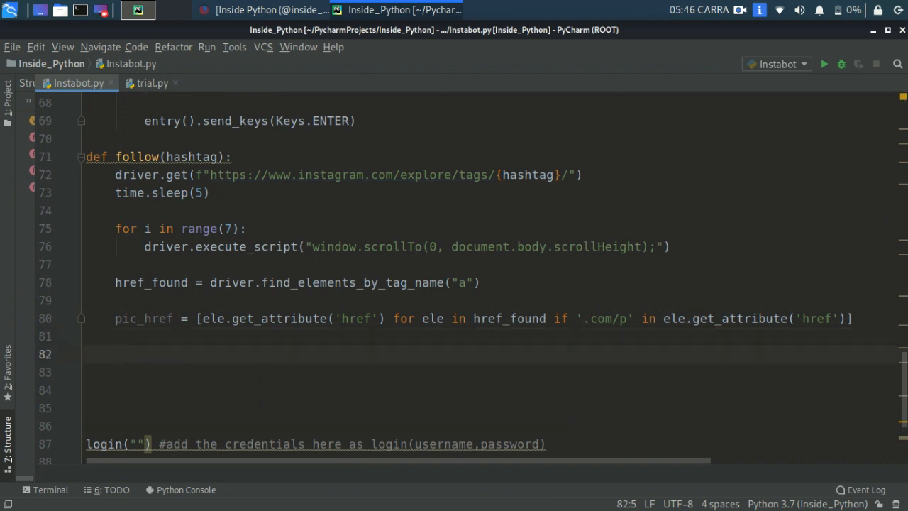
# Loop over pic_href, calling driver.get(ele) and time.sleep(5) for each post link
pyautogui.write('for')
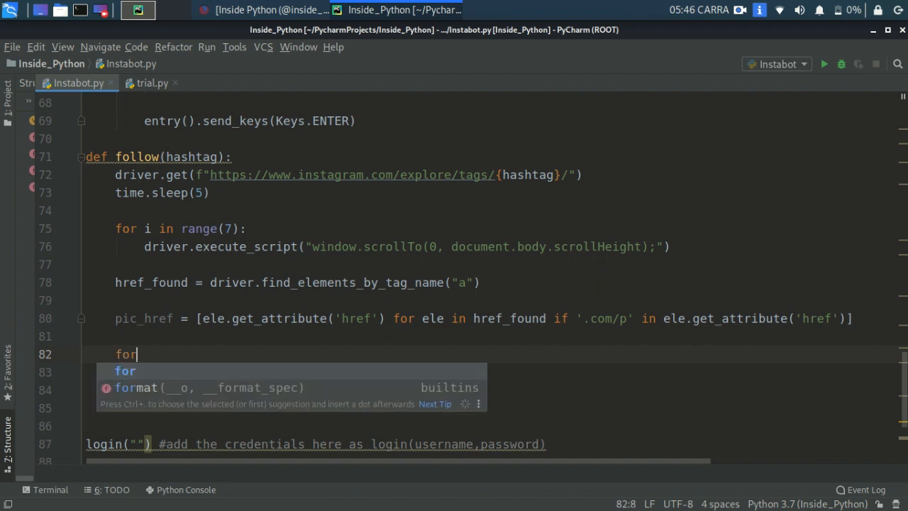
pyautogui.write('ele_8')
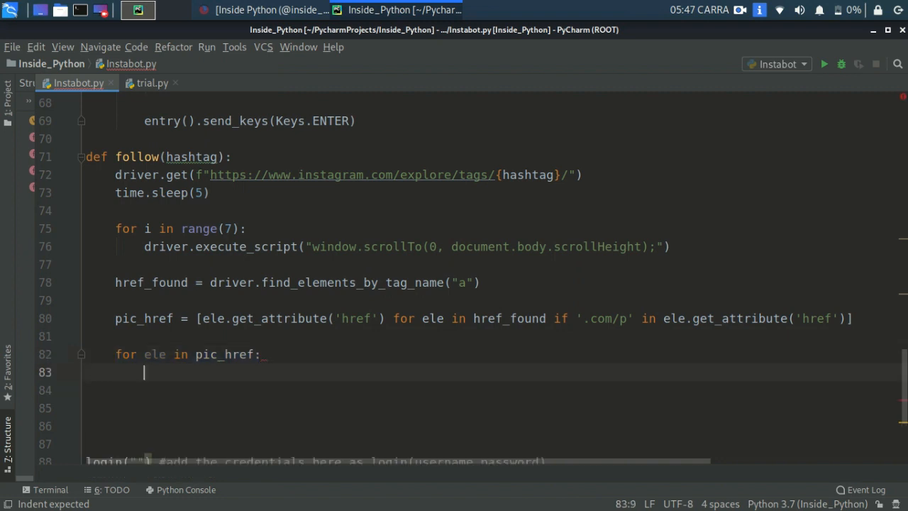
pyautogui.write('driver.')
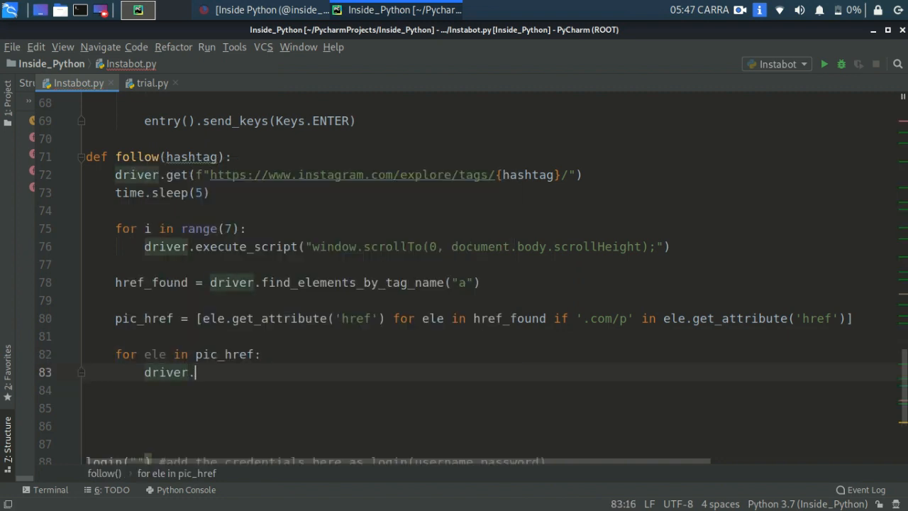
pyautogui.write('get(ele)')
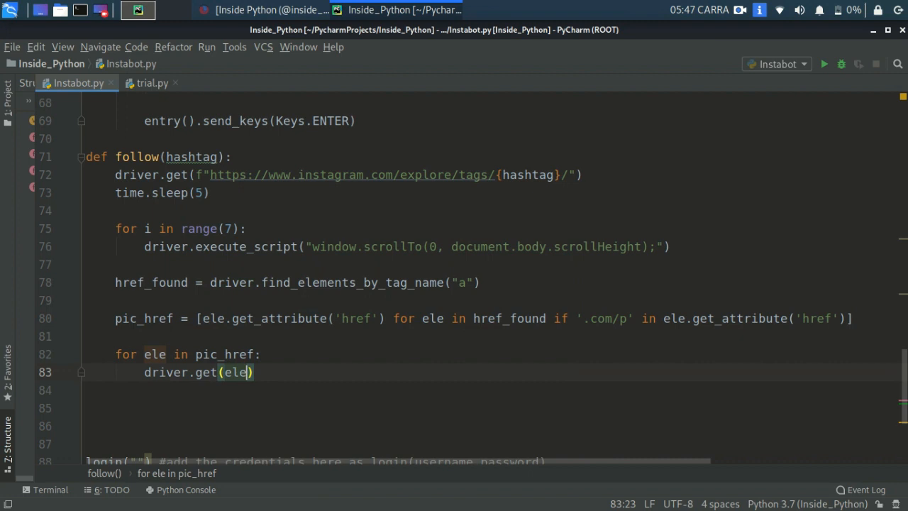
pyautogui.write('timen')
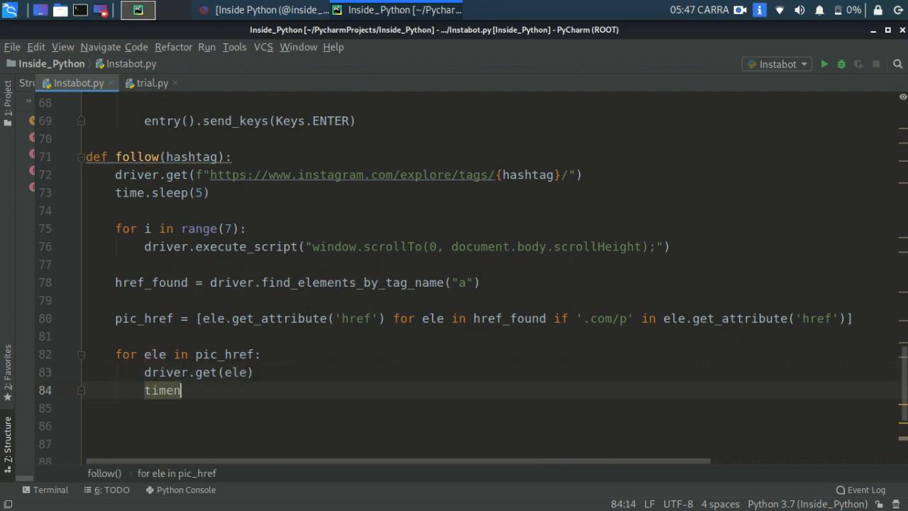
pyautogui.write('ime.sl')
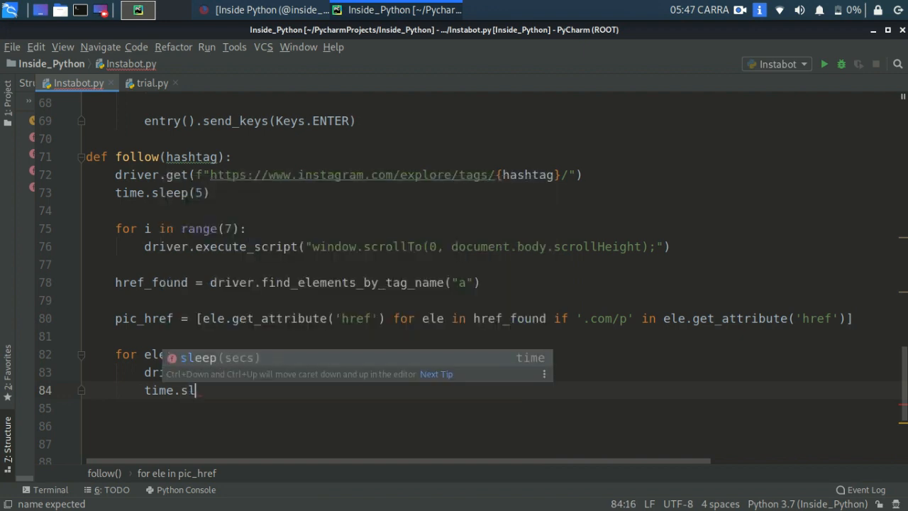
pyautogui.write('eep(5)')
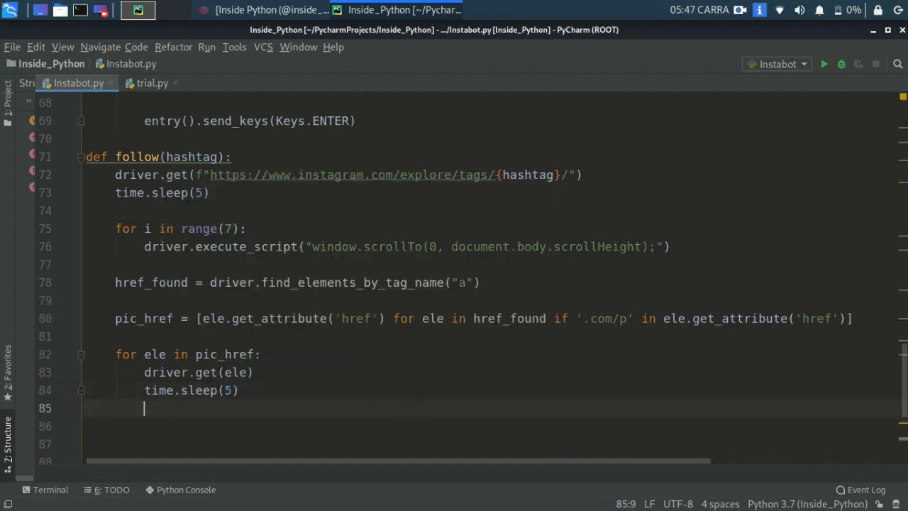
# Begin the follow = driver… assignment inside the loop
pyautogui.write('follow')
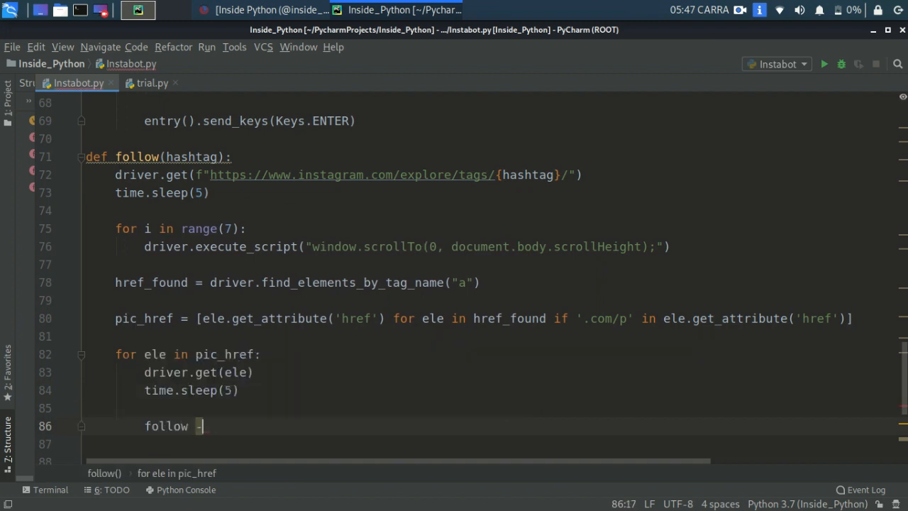
pyautogui.write('= dri')
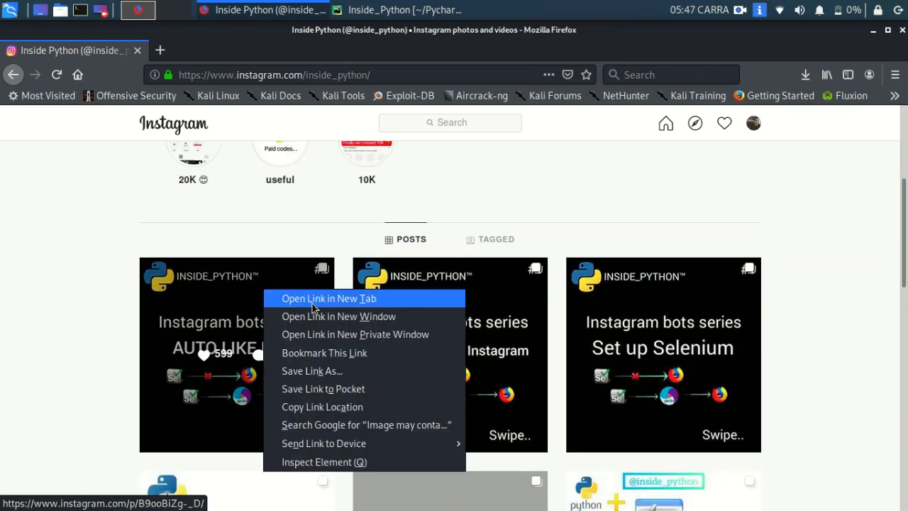
# Open the first post in a new tab and inspect its Follow button's markup
pyautogui.click(329, 298)
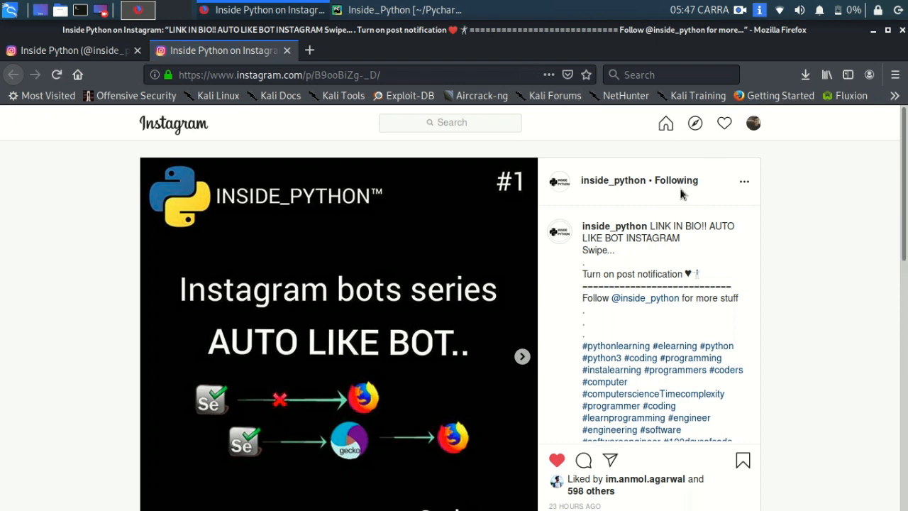
pyautogui.moveTo(676, 181)
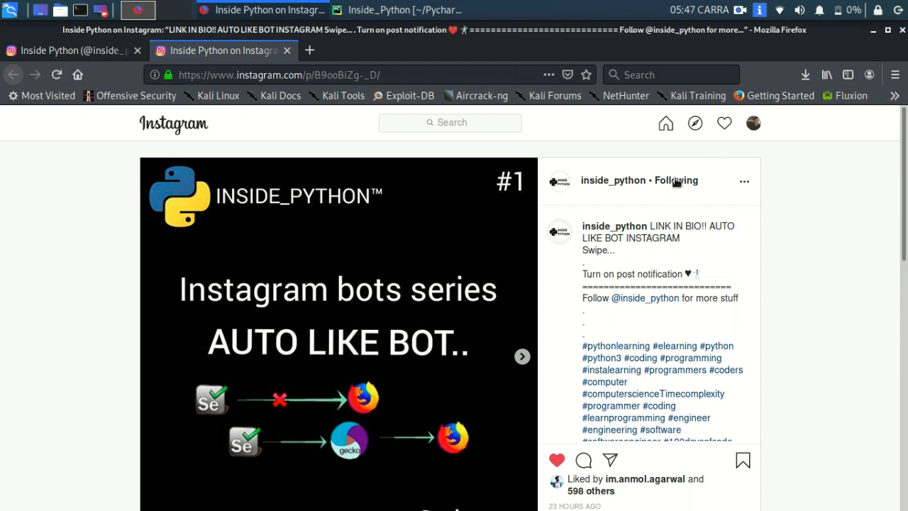
pyautogui.rightClick(678, 182)
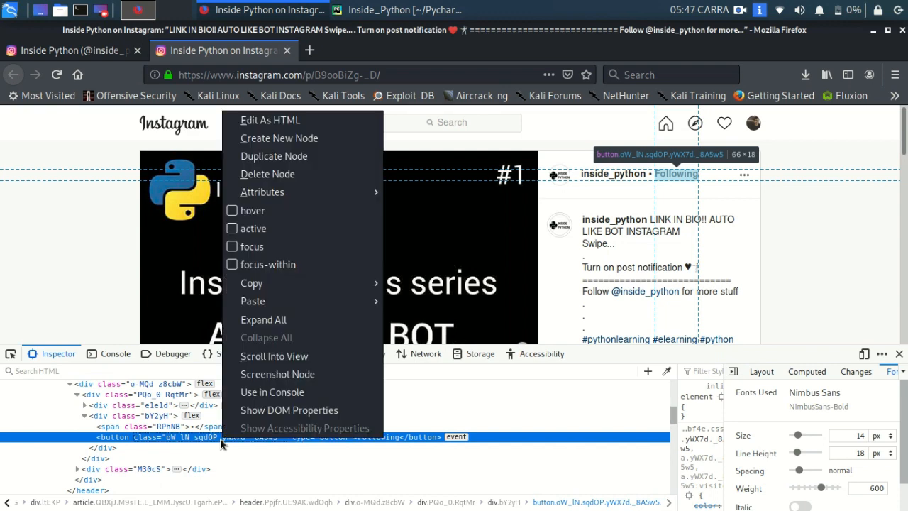
pyautogui.moveTo(253, 284)
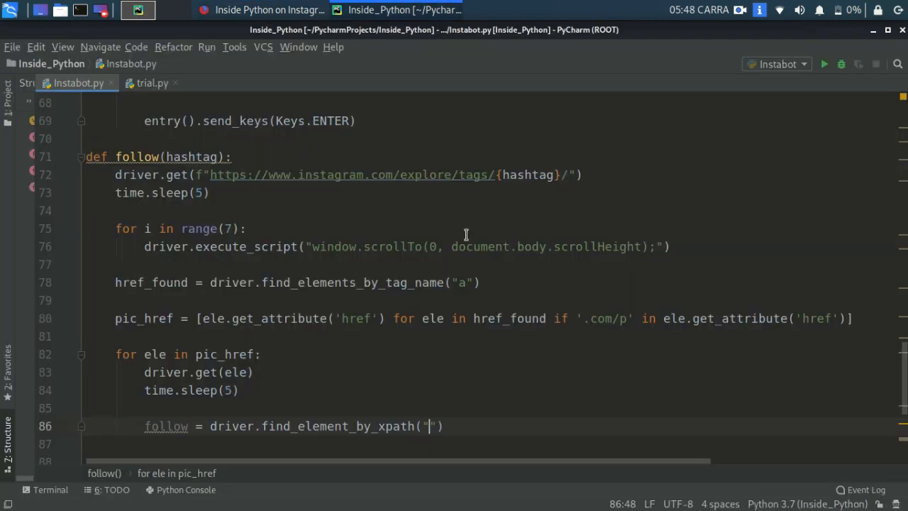
# Find the Follow button by its pasted XPath, call follow.click() and time.sleep(5)
pyautogui.write('/html/body/div[1]/section/main/div/div[1]/article/header/div[2]/div[1]/div[2]/button')
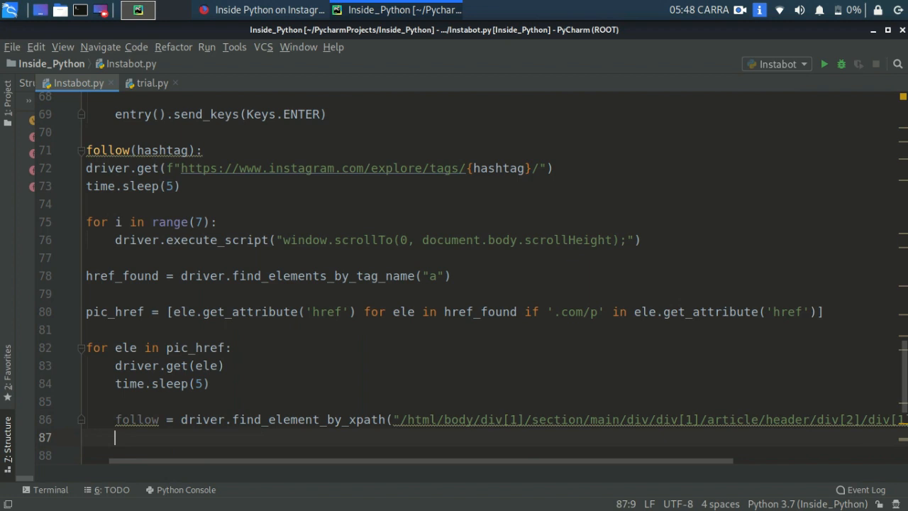
pyautogui.write('follow')
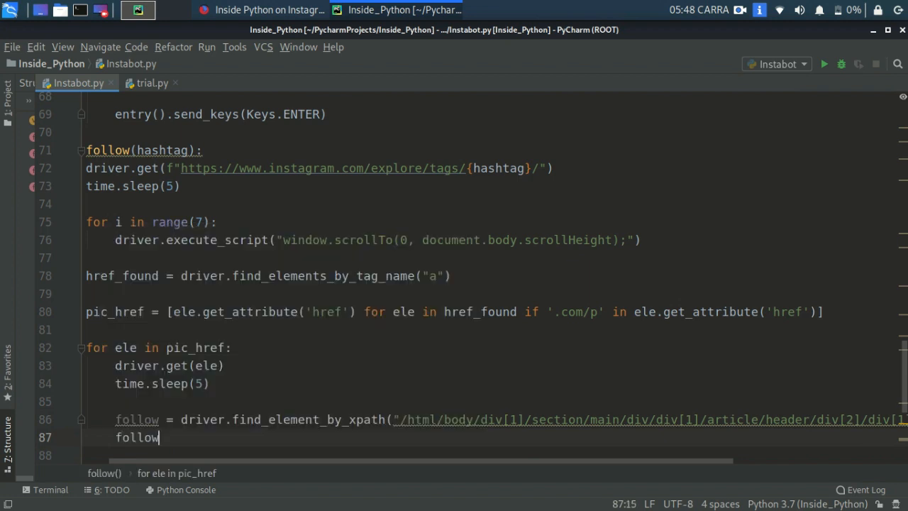
pyautogui.write('.click()')
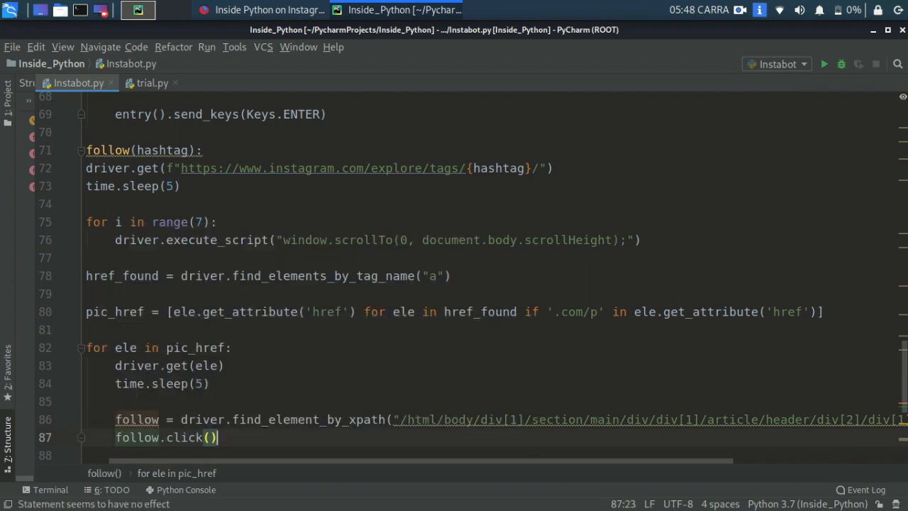
pyautogui.write('time.sleep')
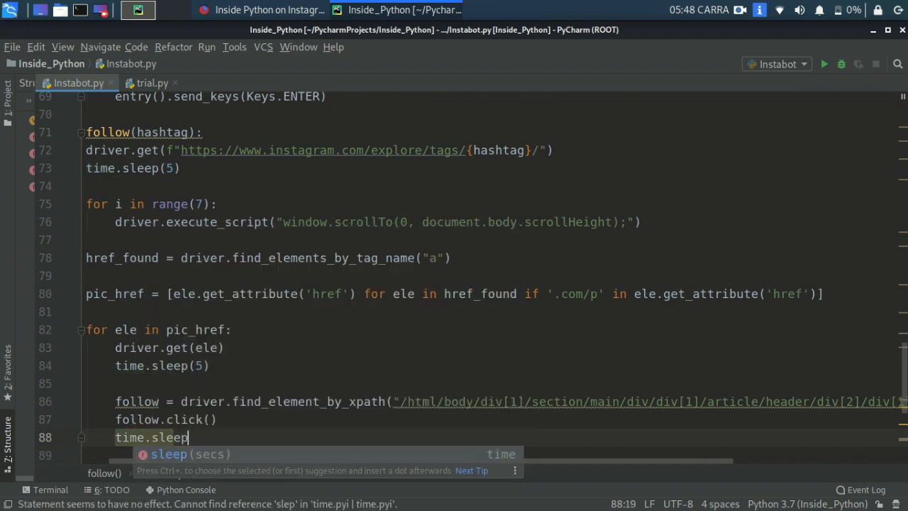
pyautogui.write('(5)')
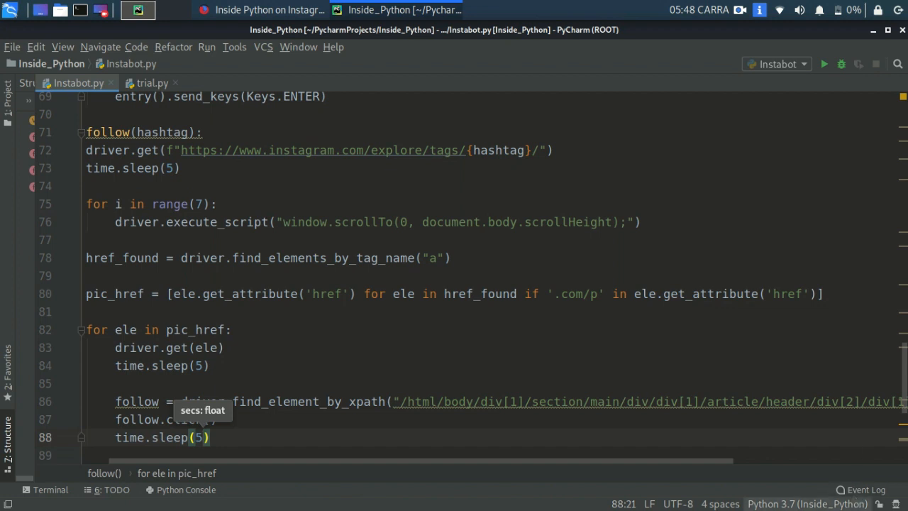
pyautogui.moveTo(462, 451)
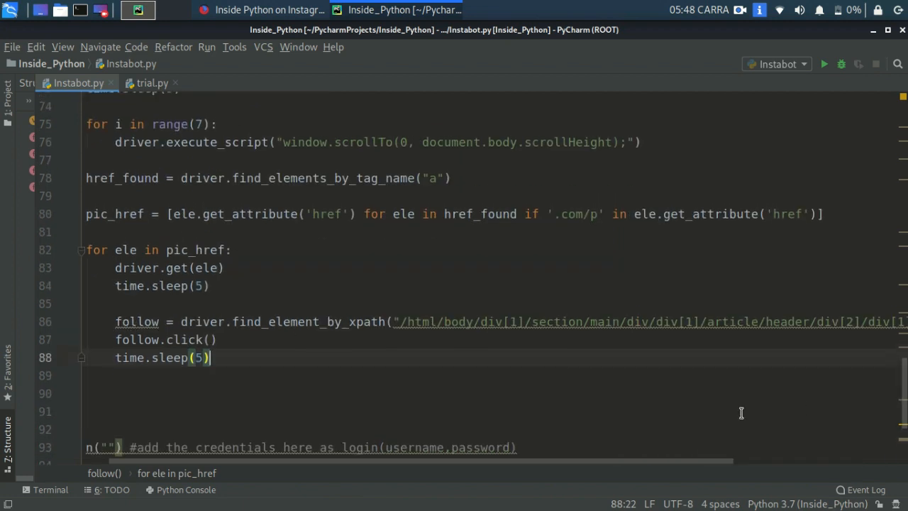
pyautogui.moveTo(532, 456)
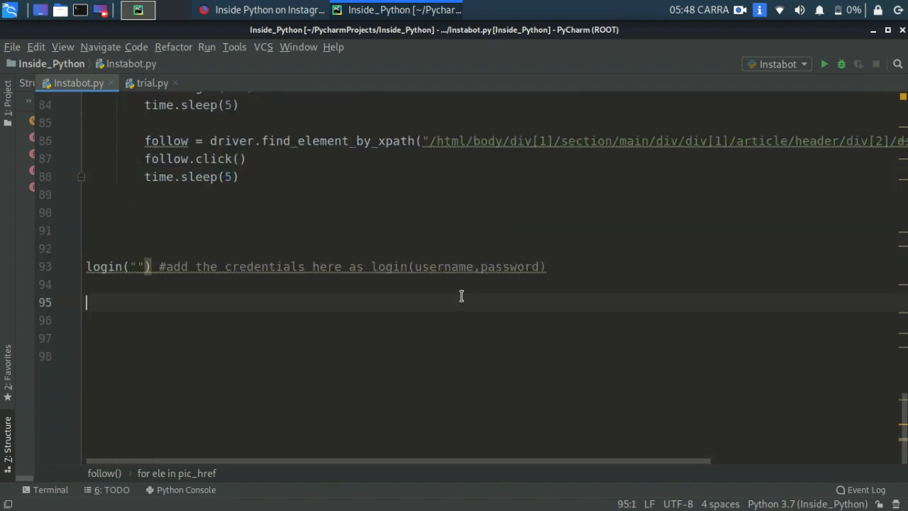
# Add the call follow('hacking') below the login call
pyautogui.write('fo')
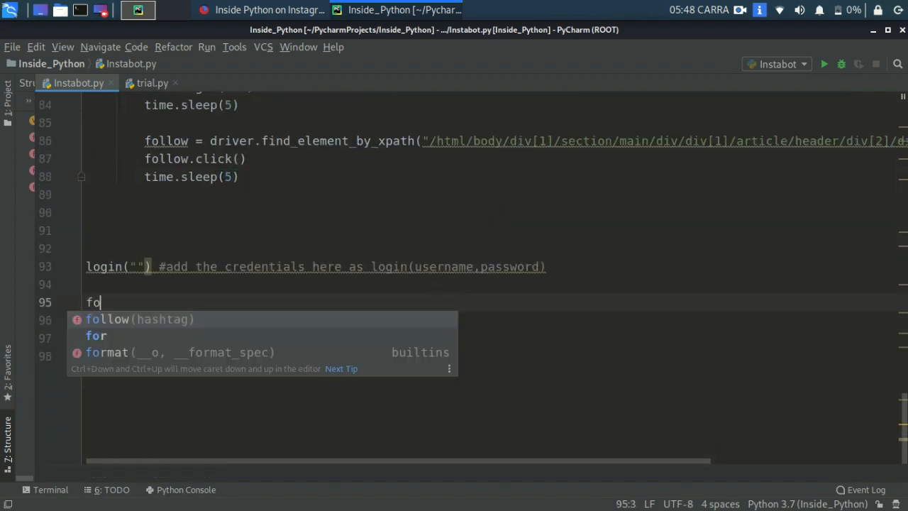
pyautogui.write("llow('had'")
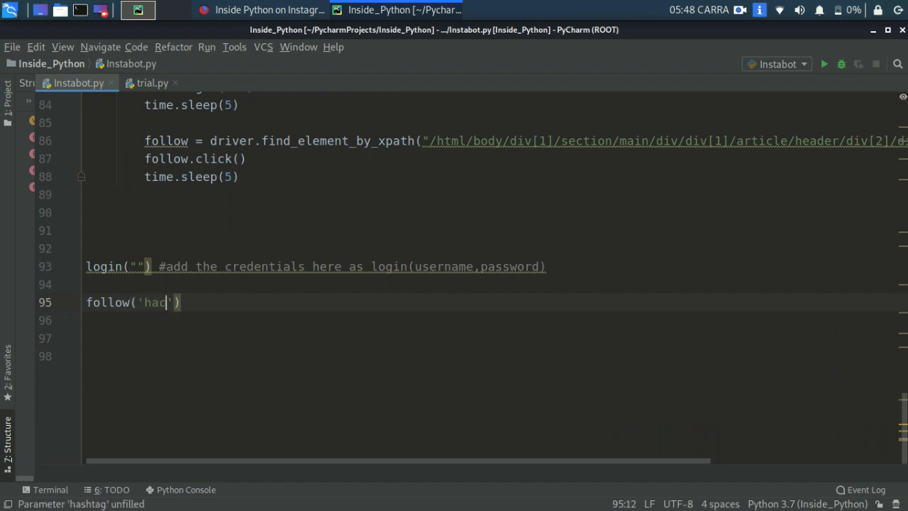
pyautogui.write('king')
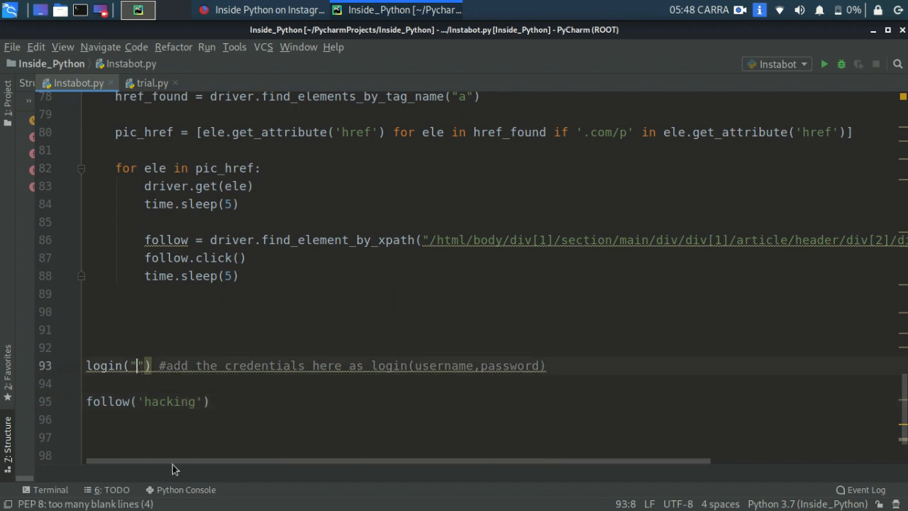
pyautogui.write('be')
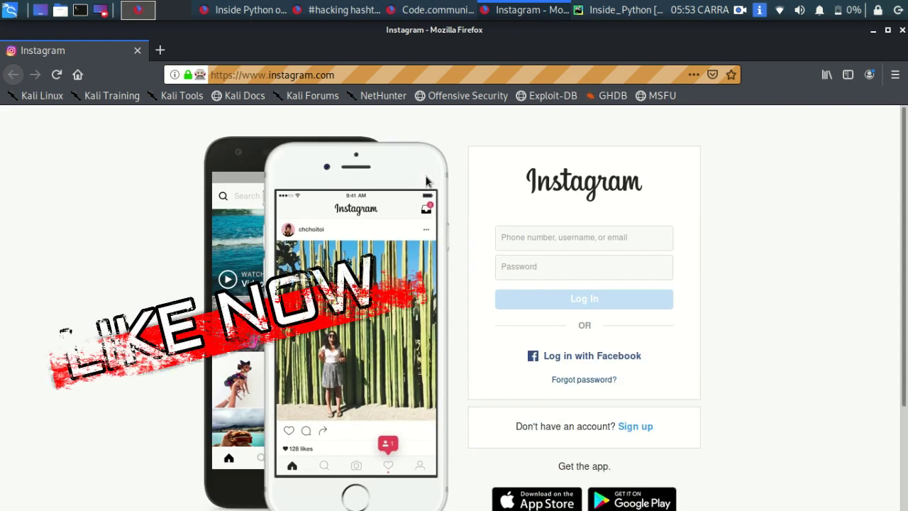
# Sign in to Instagram as beelogger386 via the running bot
pyautogui.write('beelogger386')
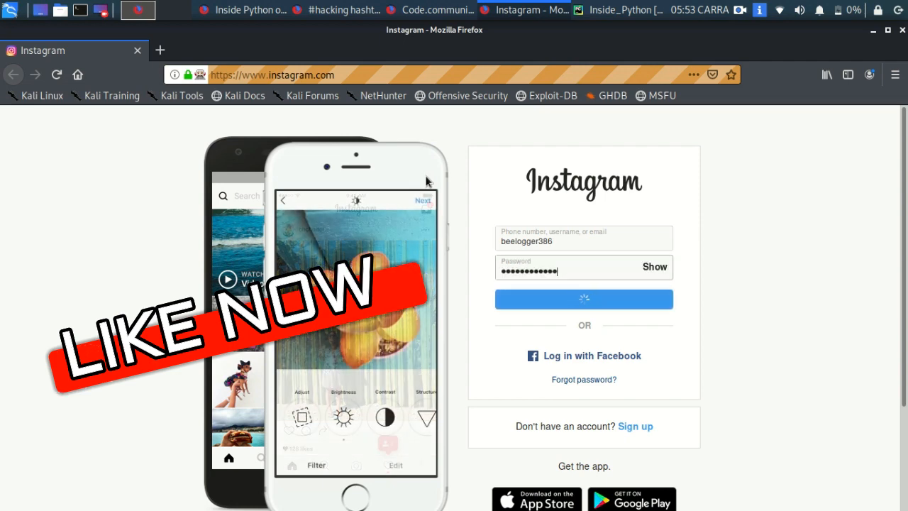
pyautogui.click(582, 298)
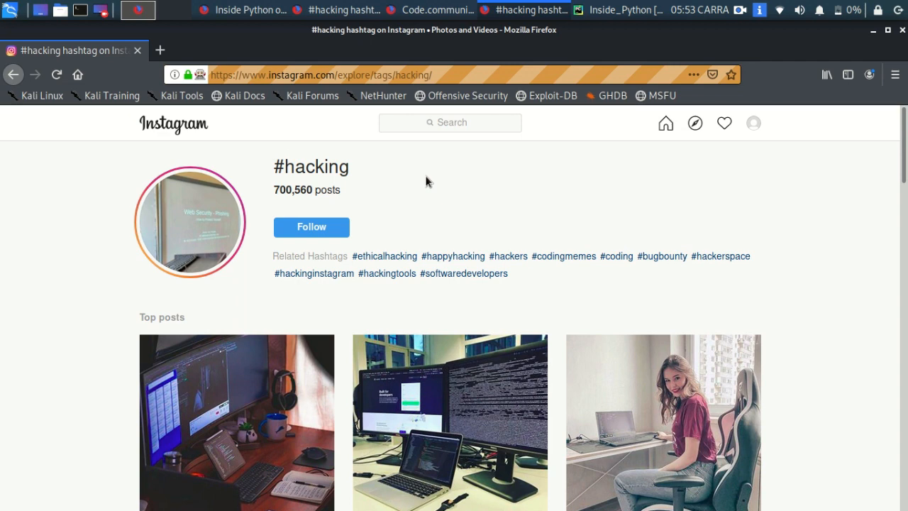
# Scroll down through the #hacking hashtag page's posts
pyautogui.scroll(-3)
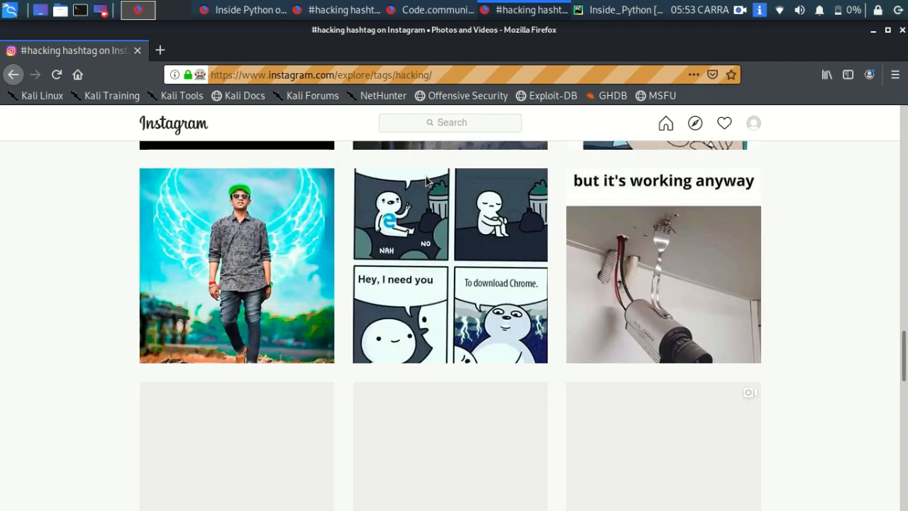
pyautogui.scroll(-3)
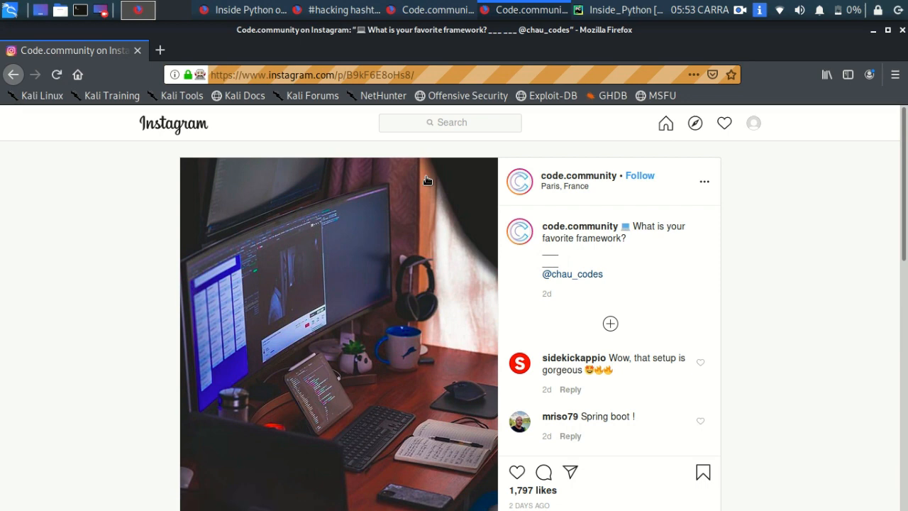
# Click Follow on each opened #hacking post, then close Firefox to the desktop
pyautogui.click(639, 176)
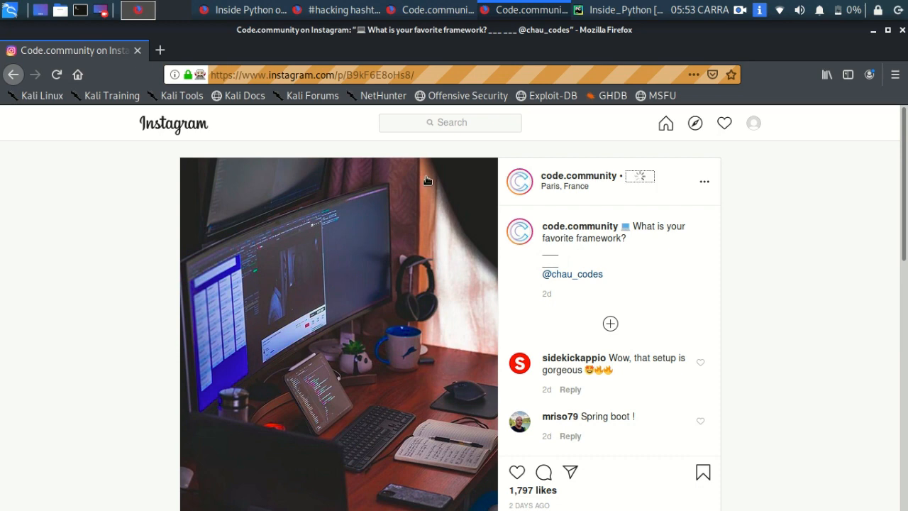
pyautogui.click(638, 176)
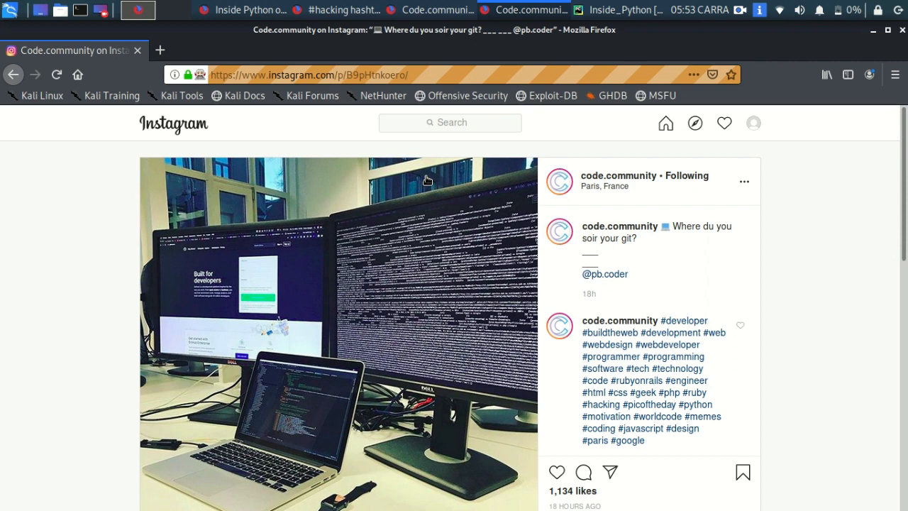
pyautogui.click(689, 175)
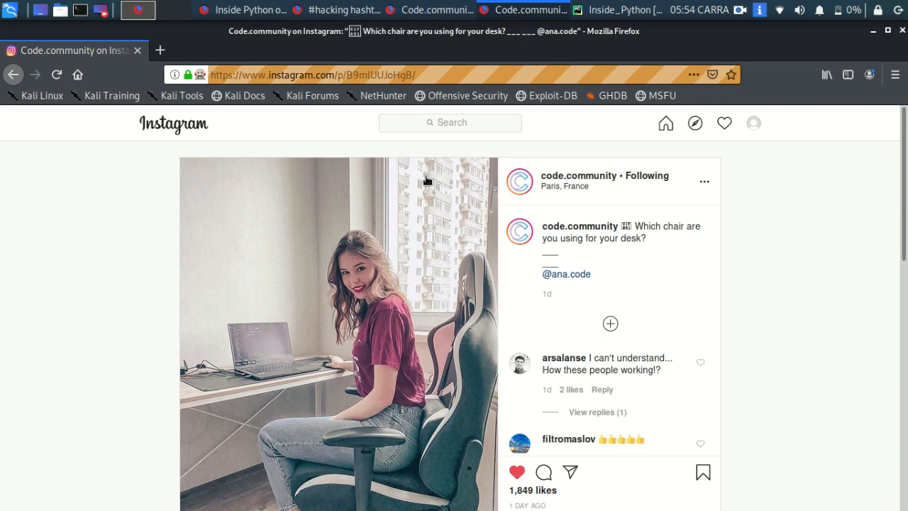
pyautogui.click(646, 176)
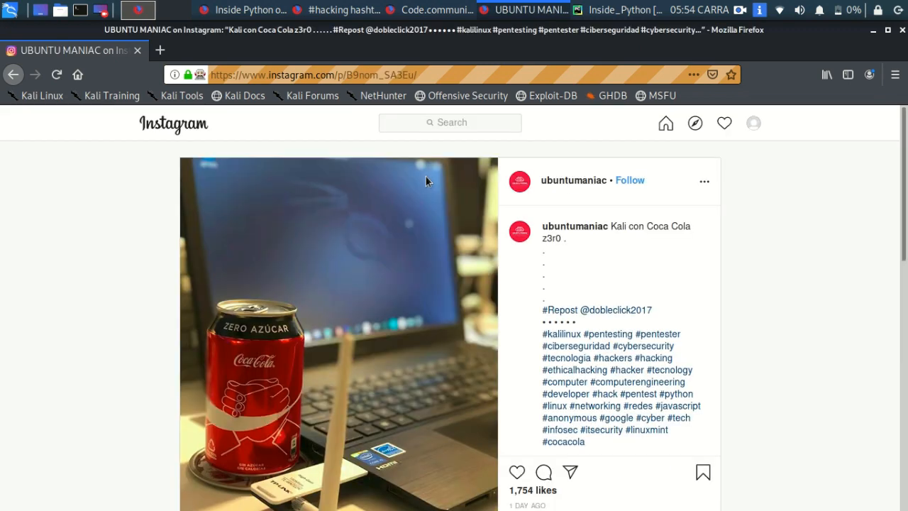
pyautogui.click(630, 180)
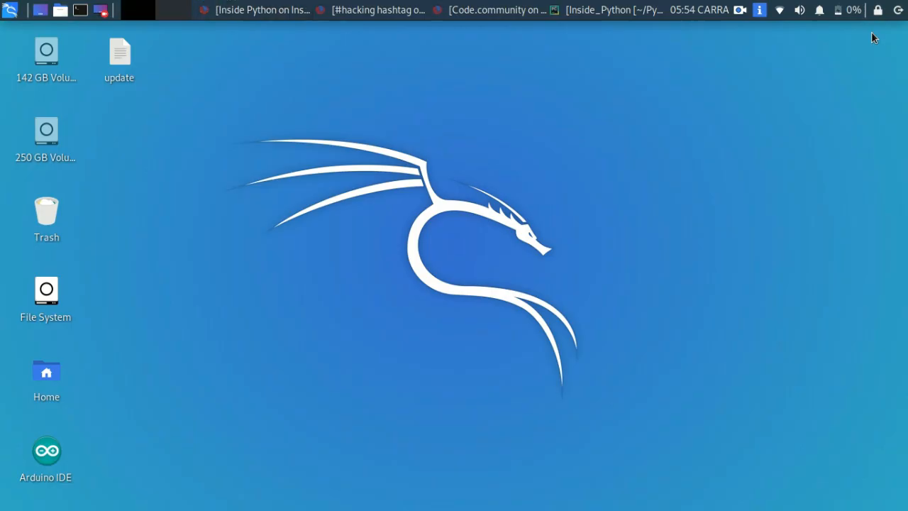
pyautogui.moveTo(591, 244)
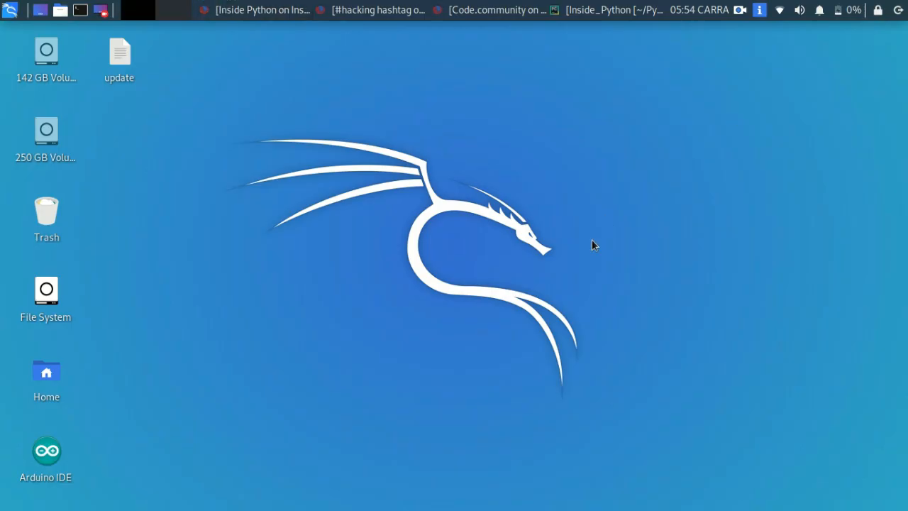